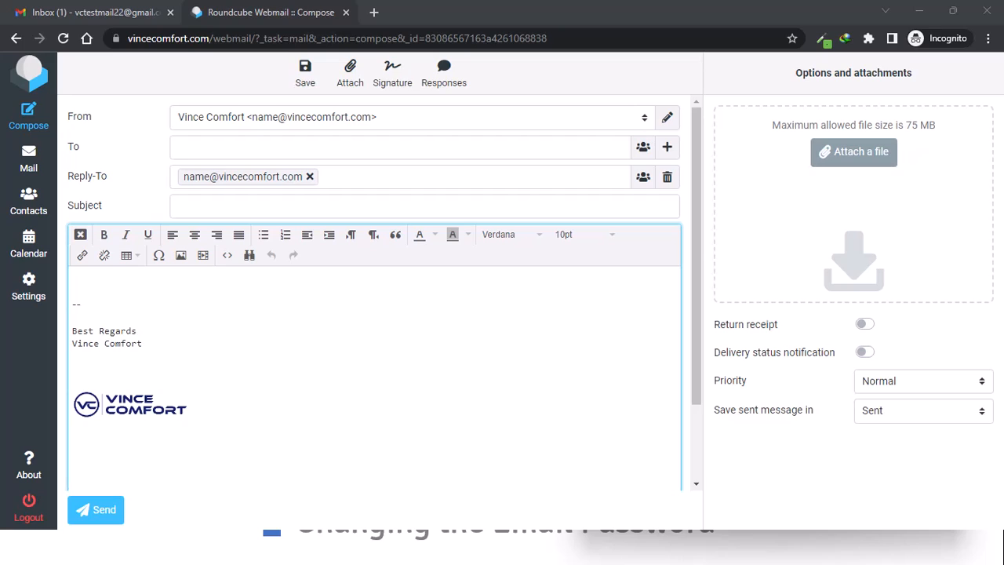
Leave Roundcube's compose window and switch to Outlook's Account Information page
{"action": "left_click", "coordinate": [304, 70]}
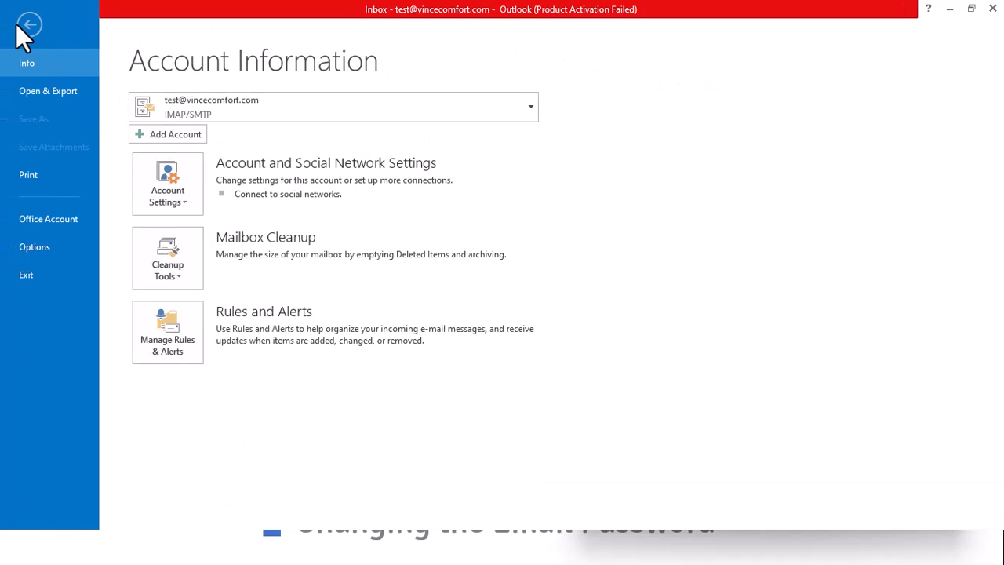
Return to the inbox, reopen File > Info, and start Add Account
{"action": "left_click", "coordinate": [30, 24]}
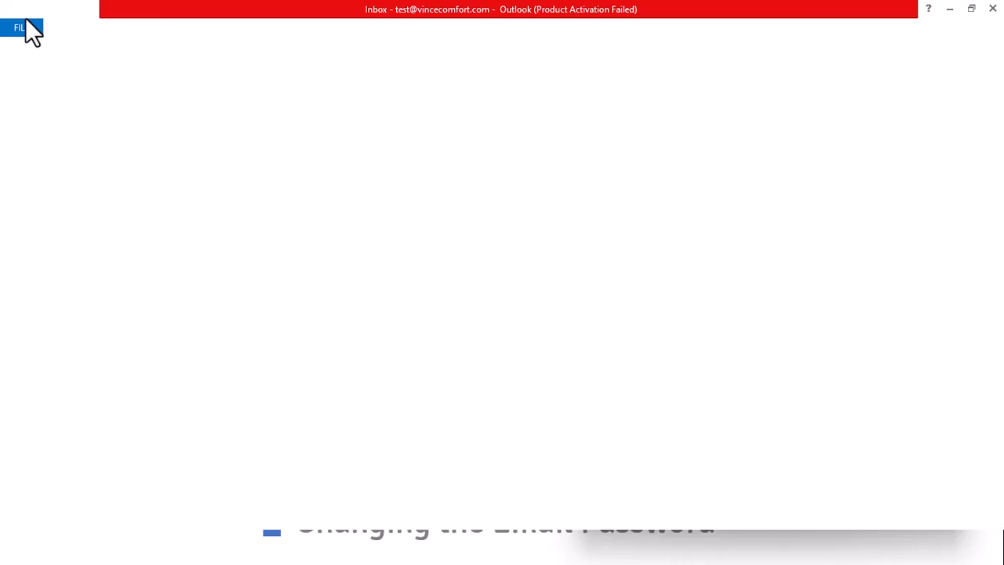
{"action": "left_click", "coordinate": [22, 28]}
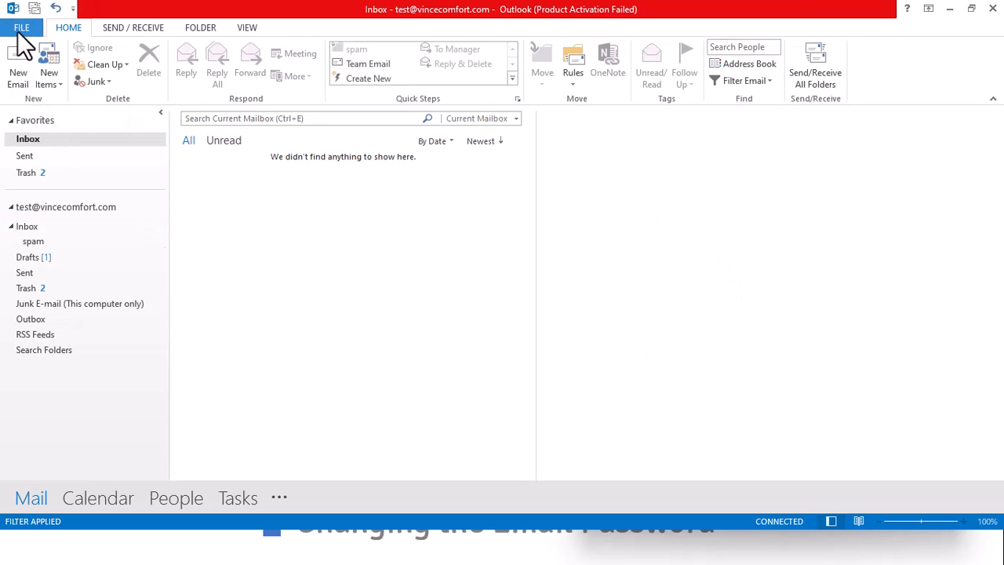
{"action": "left_click", "coordinate": [21, 27]}
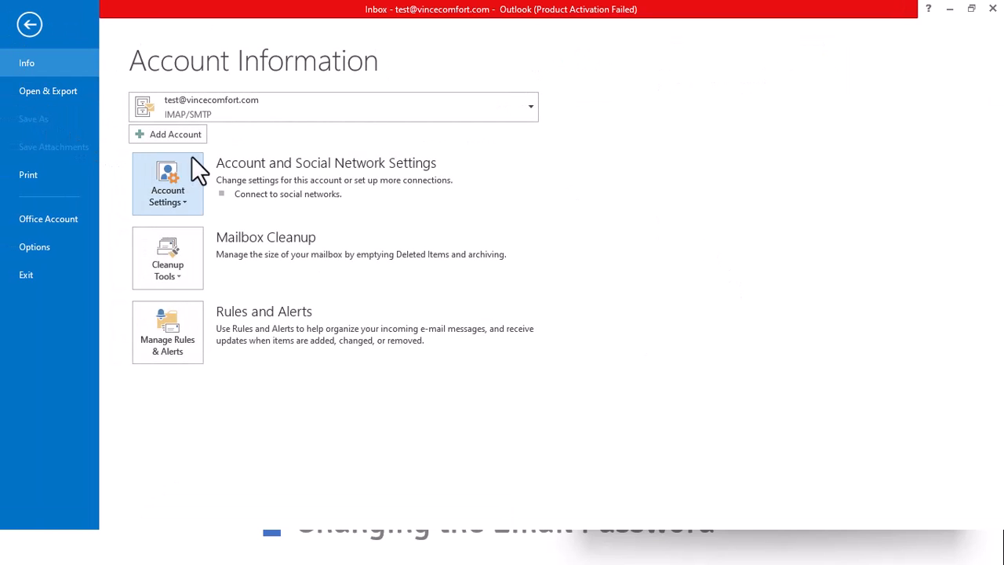
{"action": "left_click", "coordinate": [167, 134]}
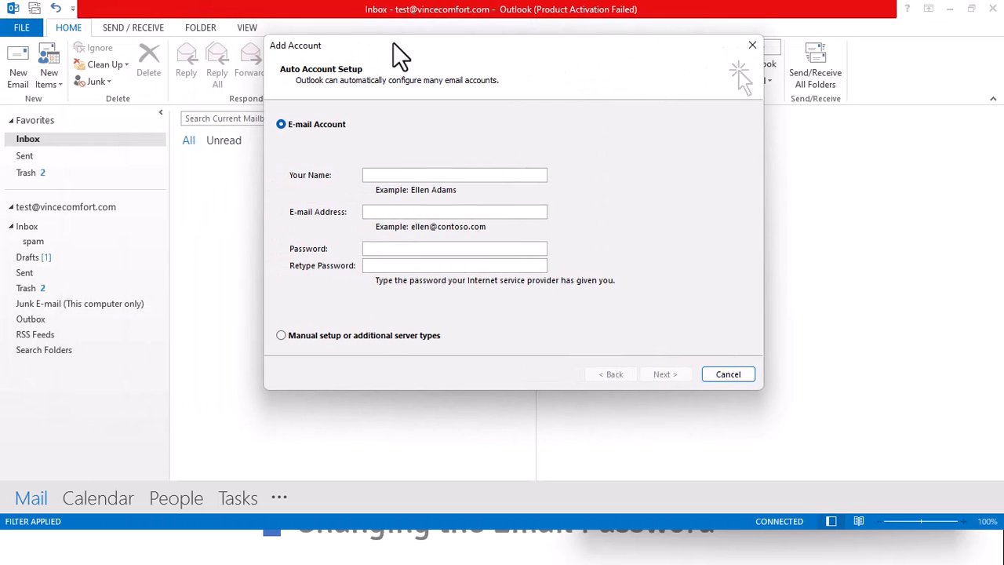
{"action": "left_click", "coordinate": [281, 335]}
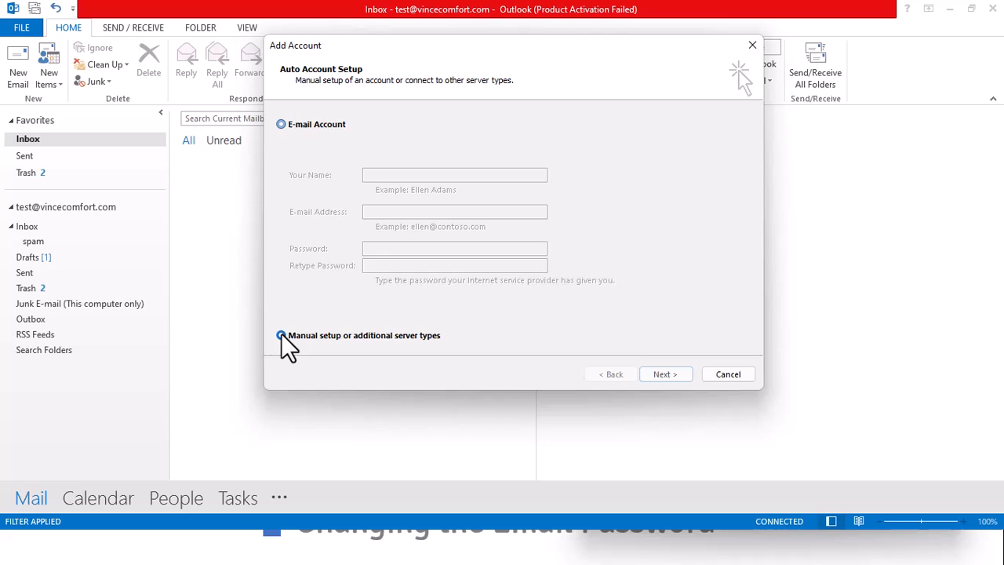
{"action": "left_click", "coordinate": [281, 334]}
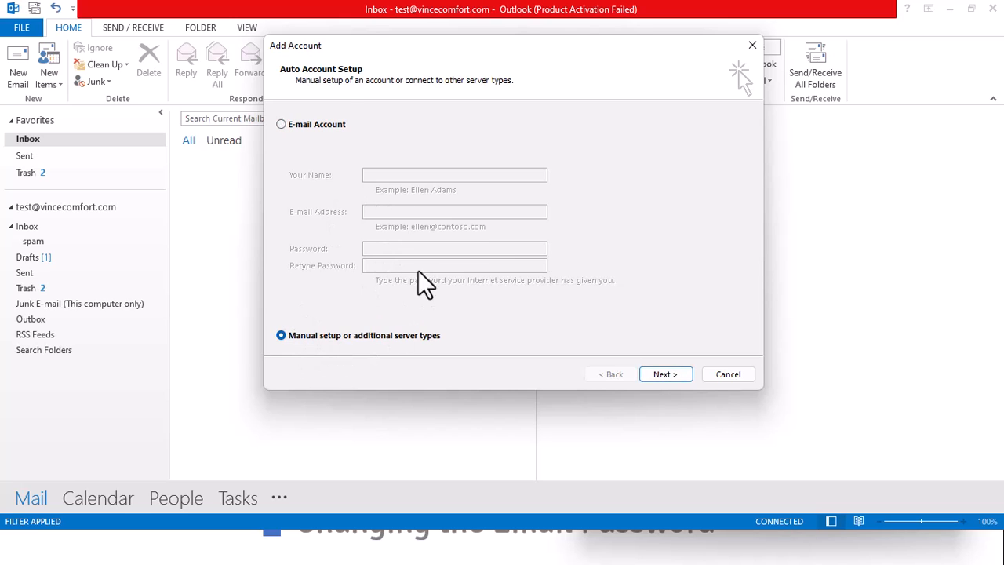
{"action": "left_click", "coordinate": [280, 124]}
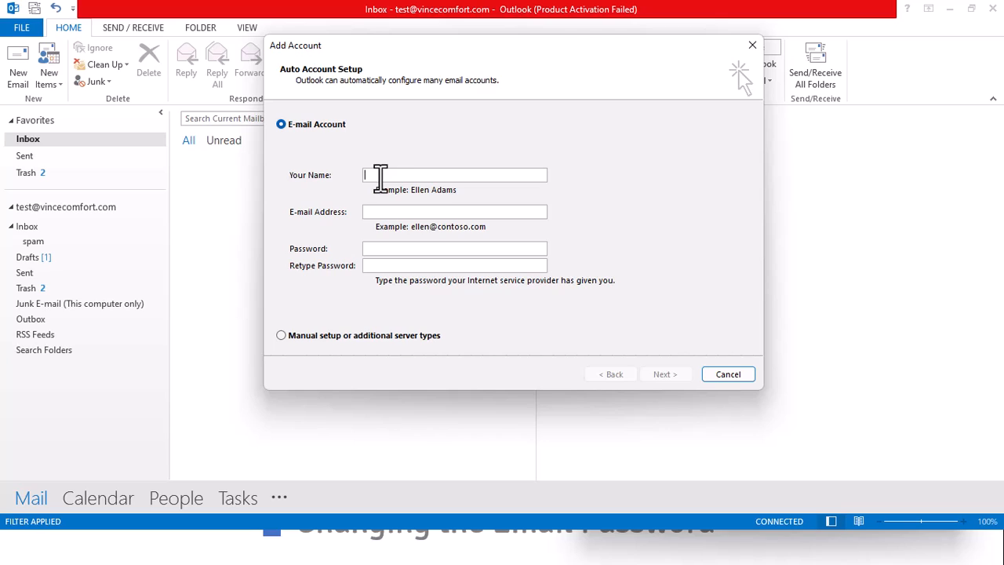
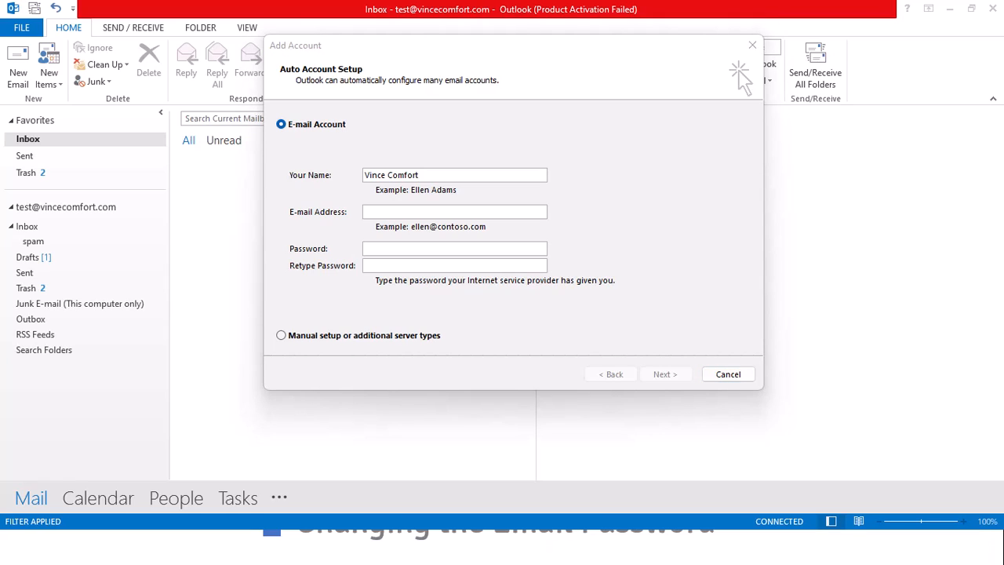
{"action": "mouse_move", "coordinate": [320, 182]}
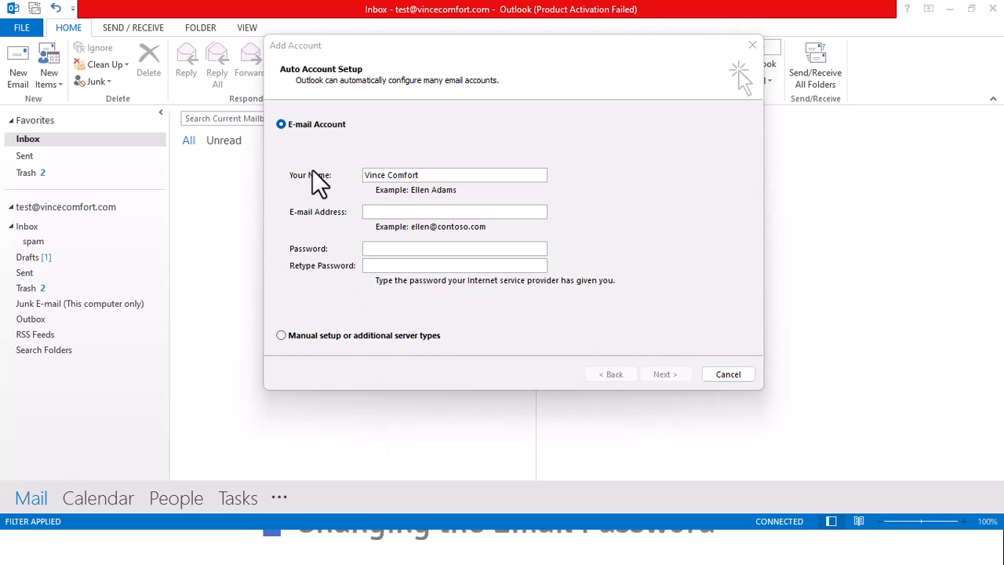
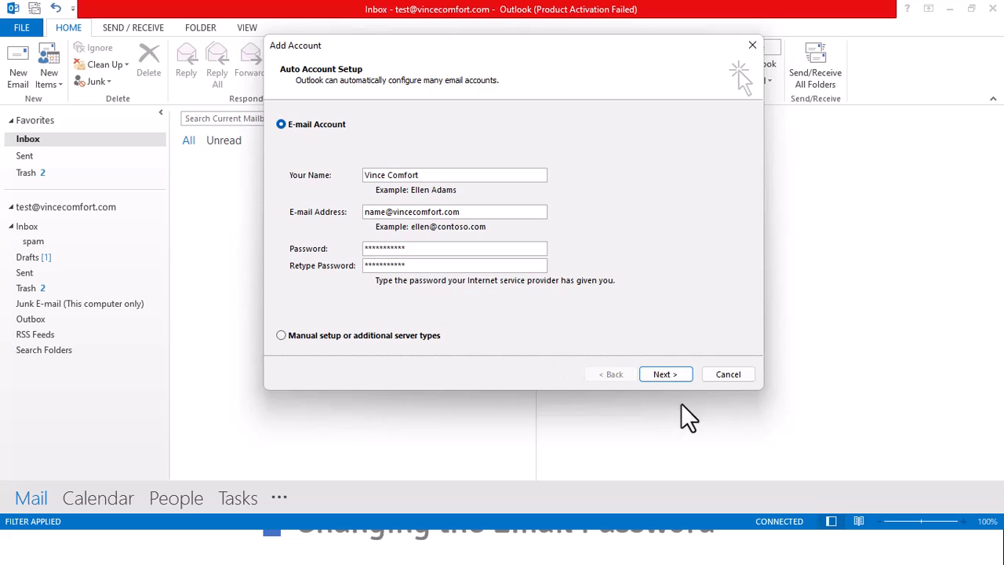
{"action": "left_click", "coordinate": [665, 373]}
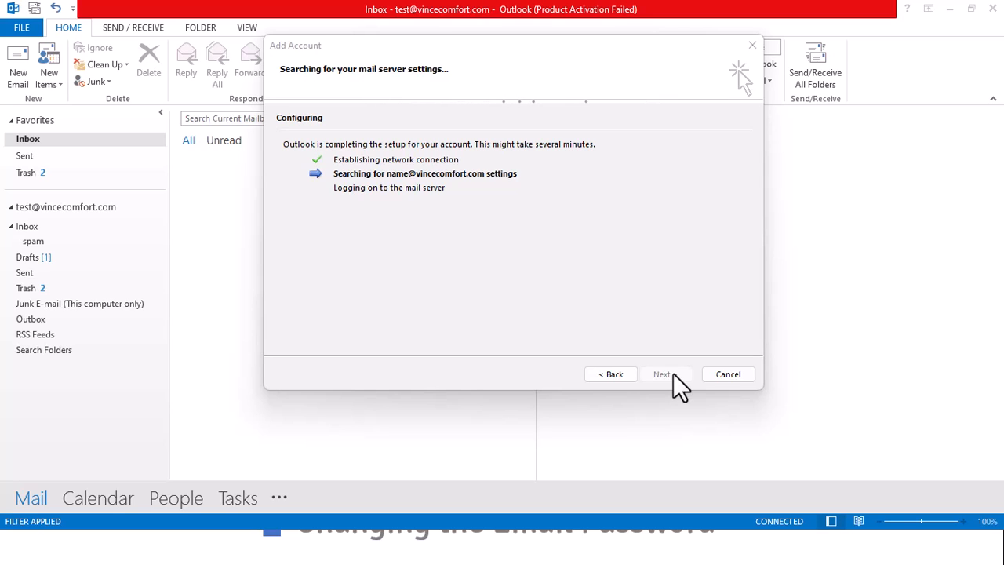
{"action": "mouse_move", "coordinate": [459, 334]}
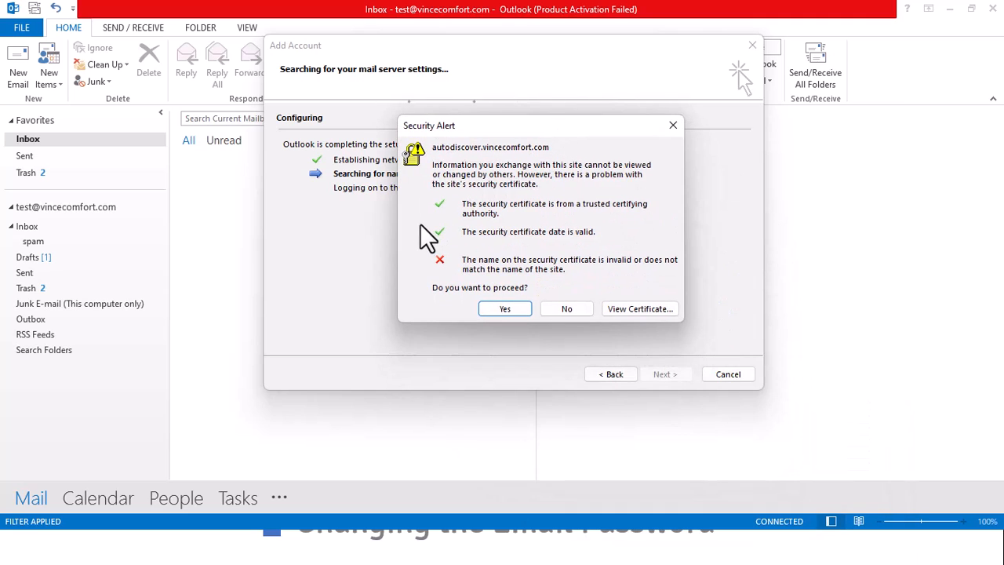
{"action": "mouse_move", "coordinate": [482, 239]}
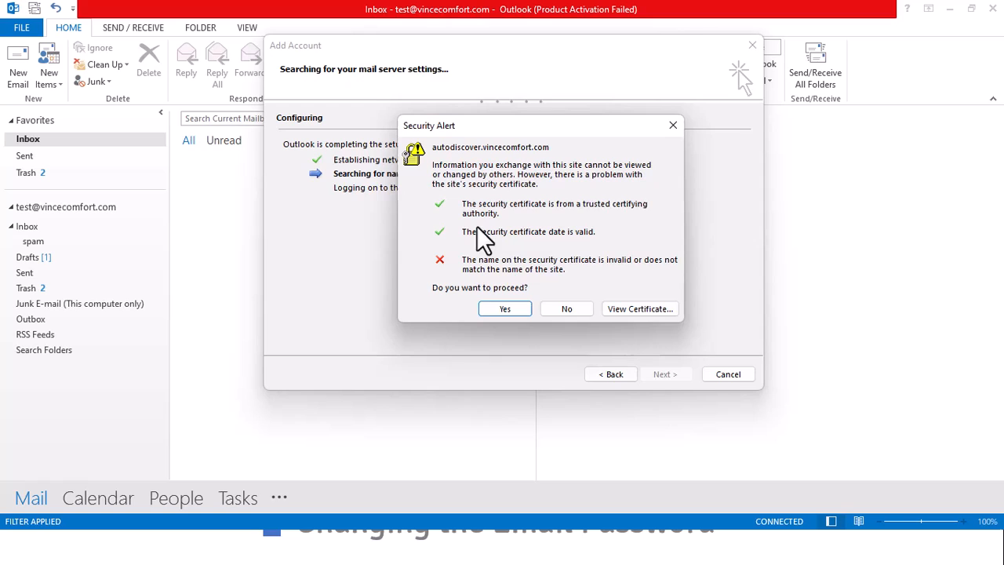
{"action": "mouse_move", "coordinate": [600, 249]}
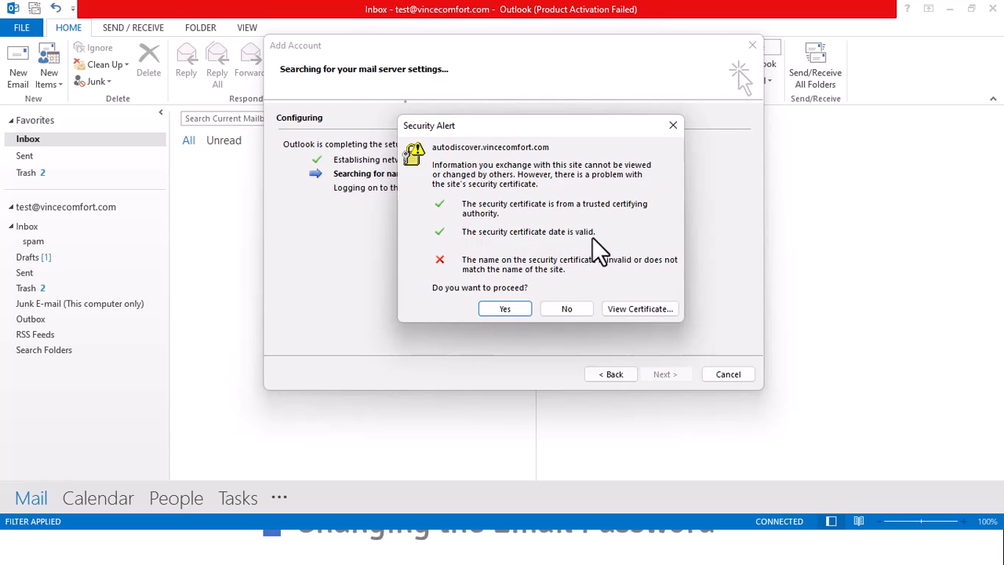
{"action": "mouse_move", "coordinate": [623, 282]}
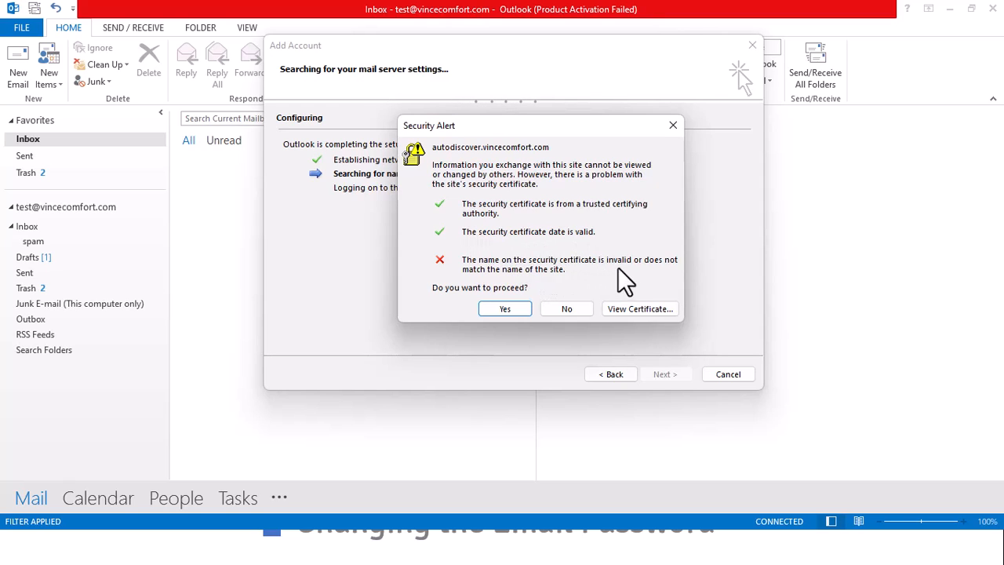
{"action": "mouse_move", "coordinate": [537, 286]}
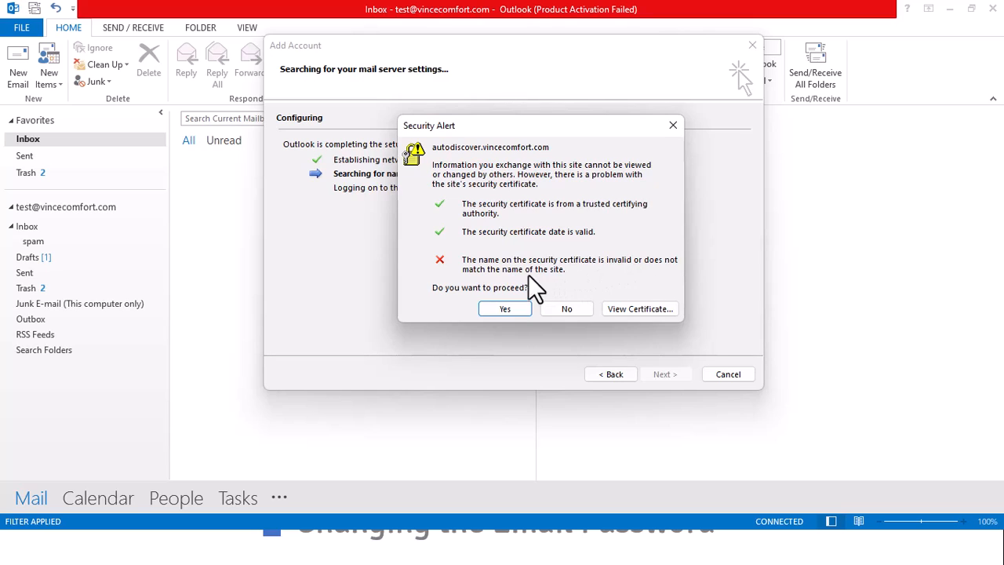
{"action": "mouse_move", "coordinate": [424, 302]}
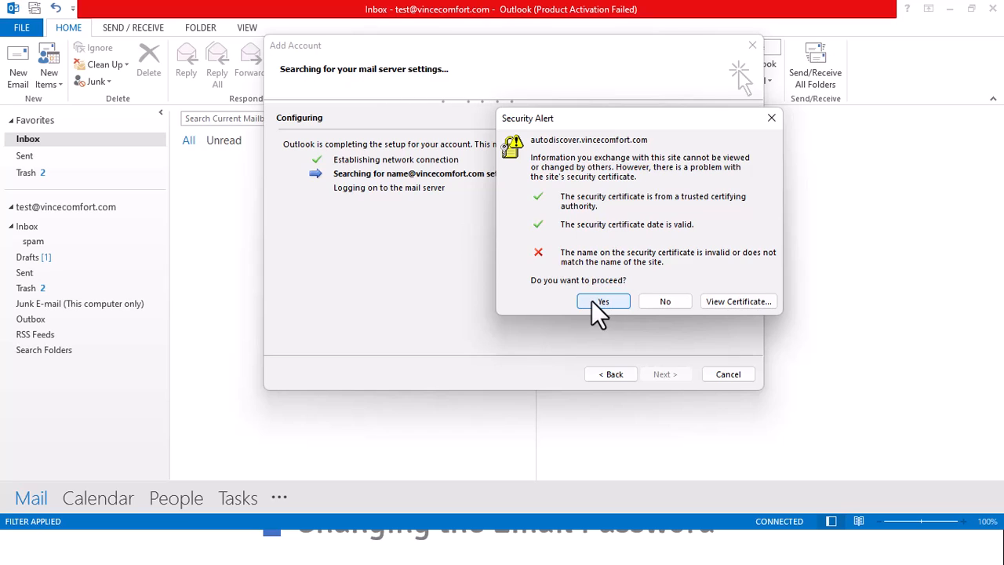
{"action": "mouse_move", "coordinate": [612, 240]}
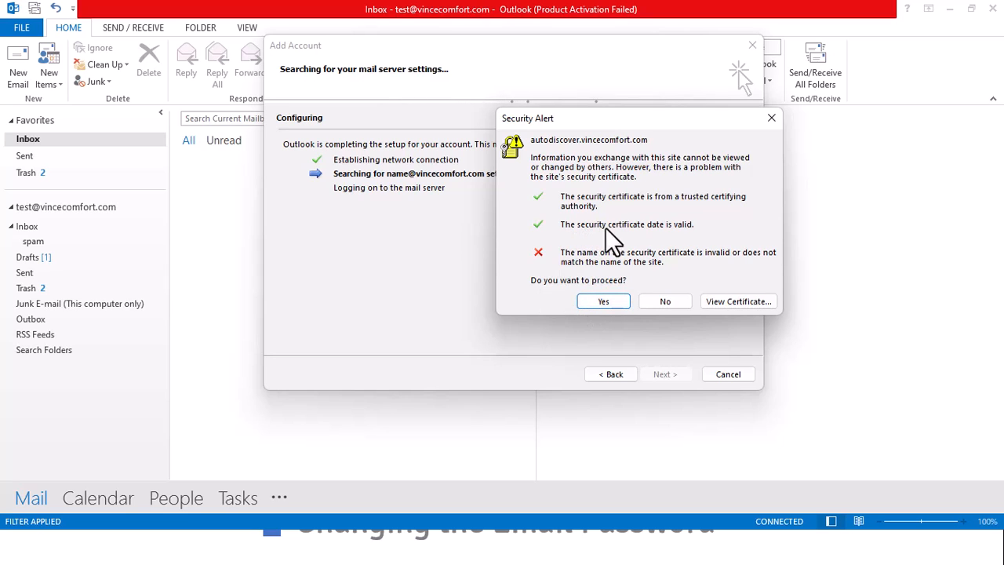
{"action": "mouse_move", "coordinate": [733, 212]}
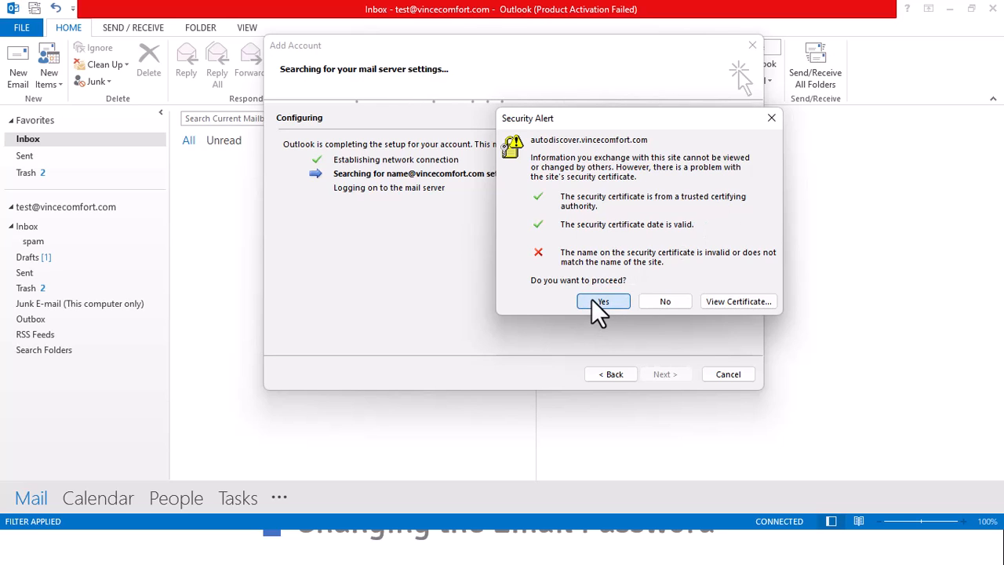
Accept the certificate name mismatch warning with Yes
{"action": "left_click", "coordinate": [602, 301]}
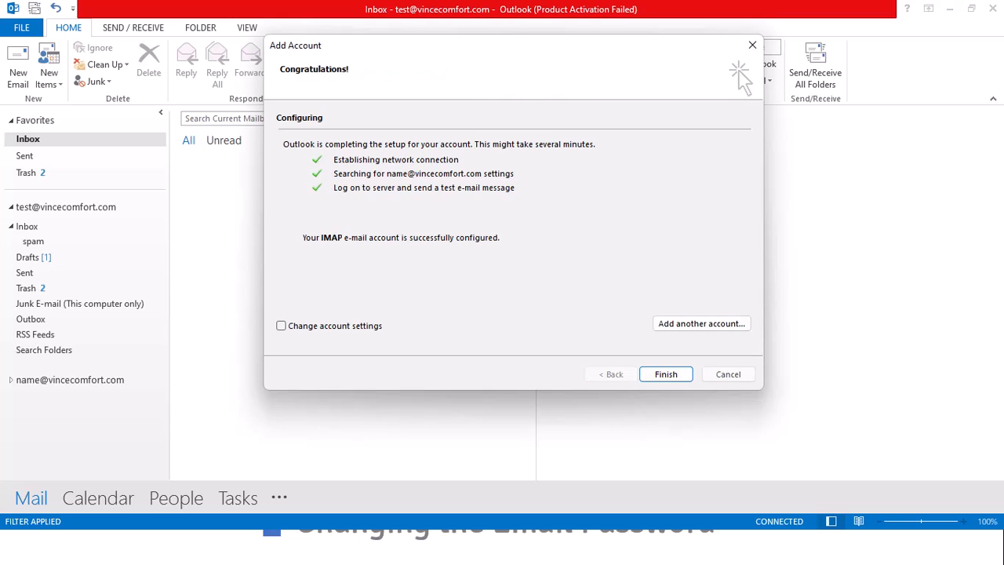
{"action": "mouse_move", "coordinate": [337, 390]}
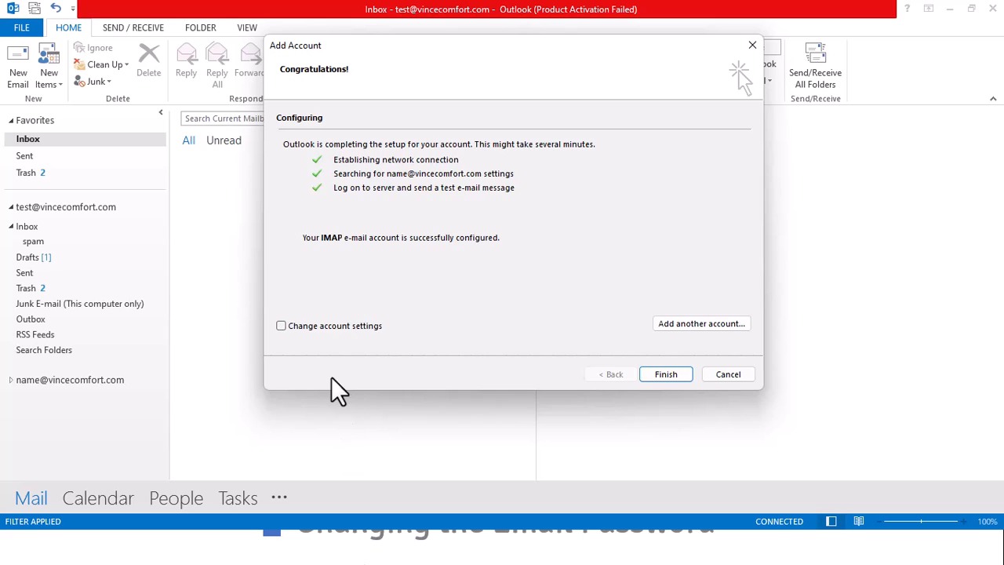
{"action": "mouse_move", "coordinate": [415, 149]}
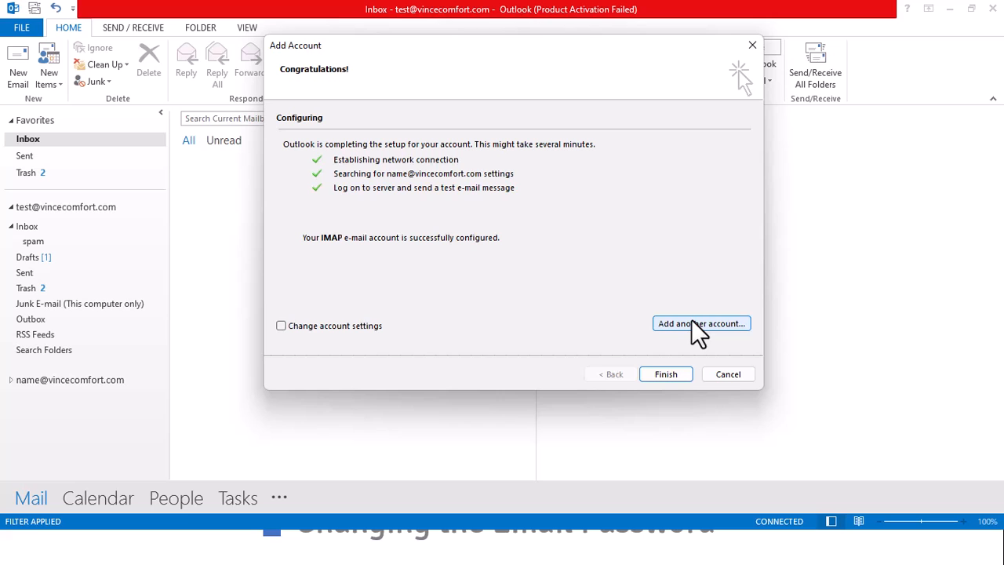
{"action": "mouse_move", "coordinate": [670, 388]}
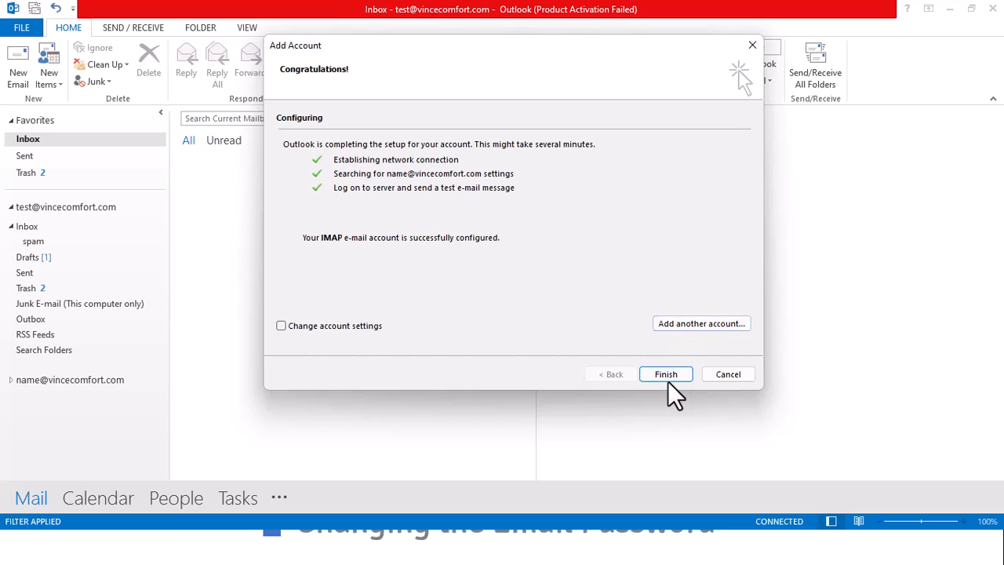
{"action": "left_click", "coordinate": [665, 373]}
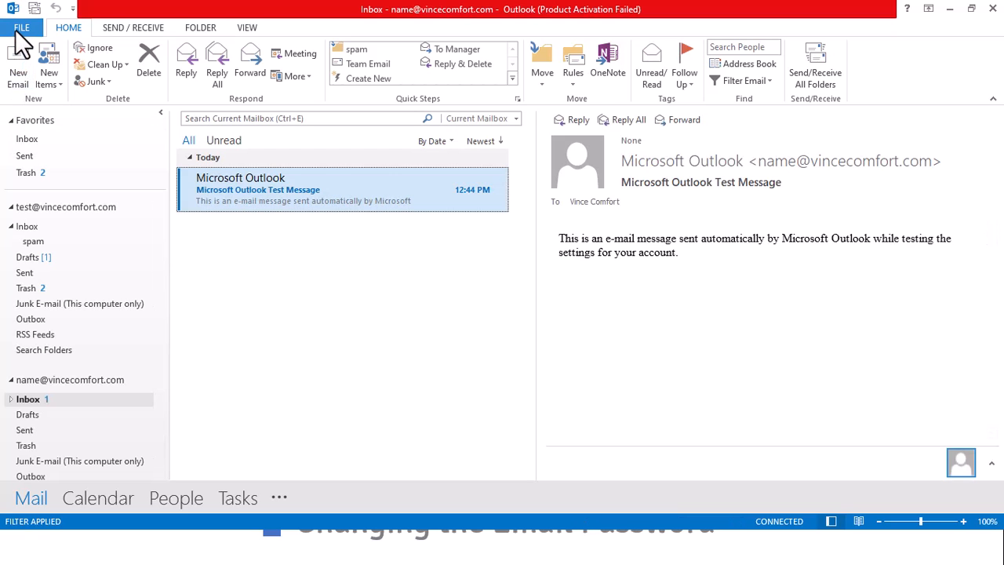
{"action": "left_click", "coordinate": [22, 27]}
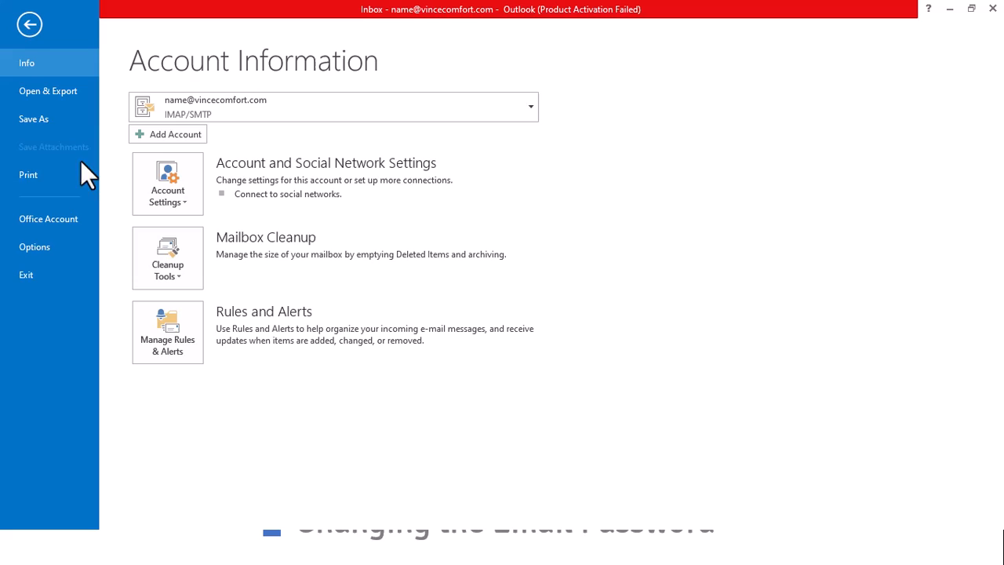
{"action": "left_click", "coordinate": [530, 106]}
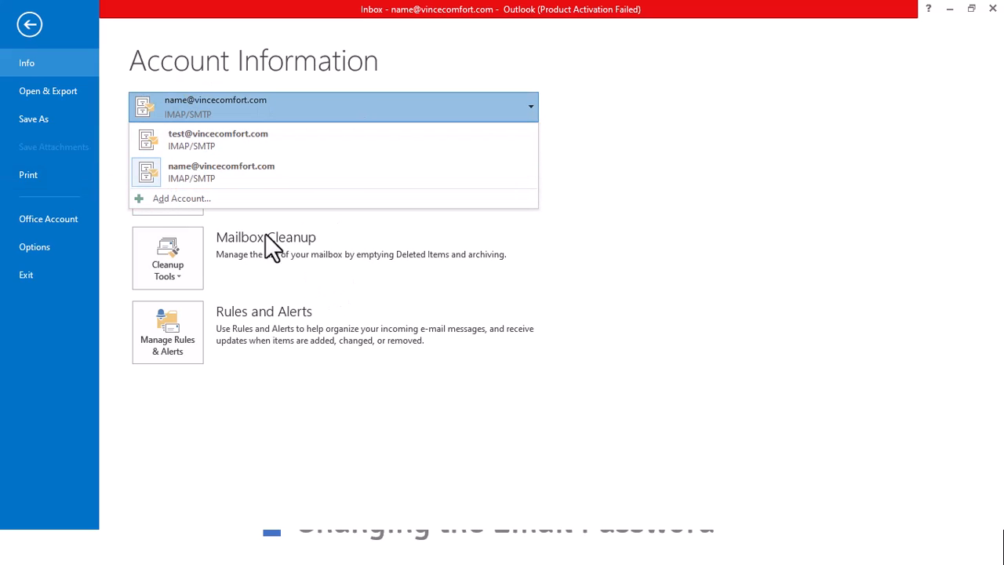